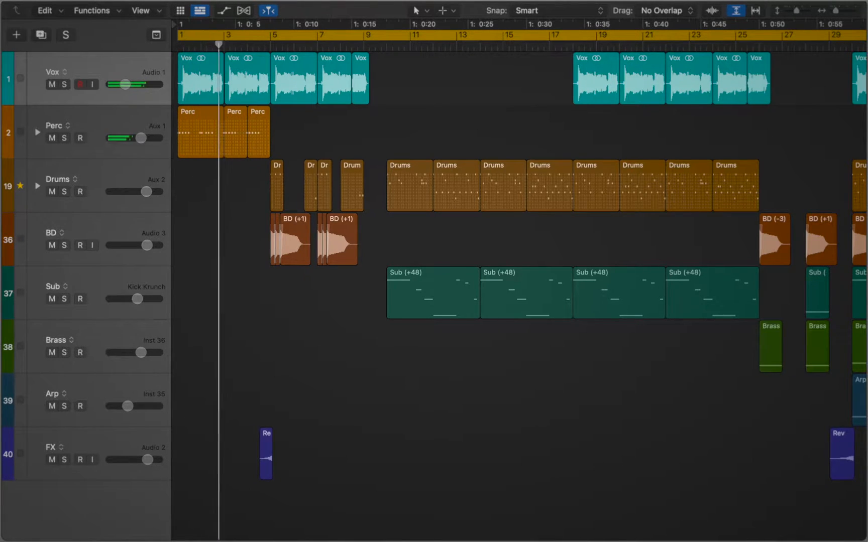
- Bounce the bar-19 Drums region in place onto a new Drums_bip track and select Drums_bip_1
click(241, 25)
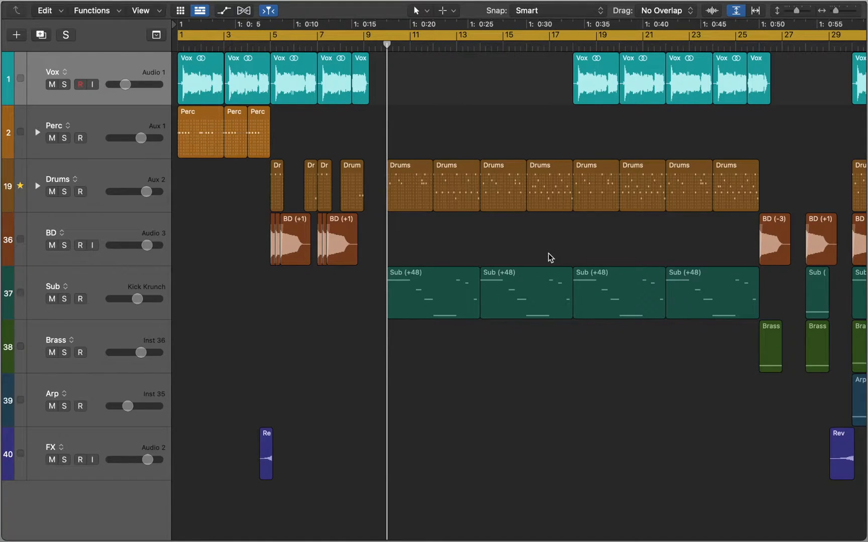
click(596, 185)
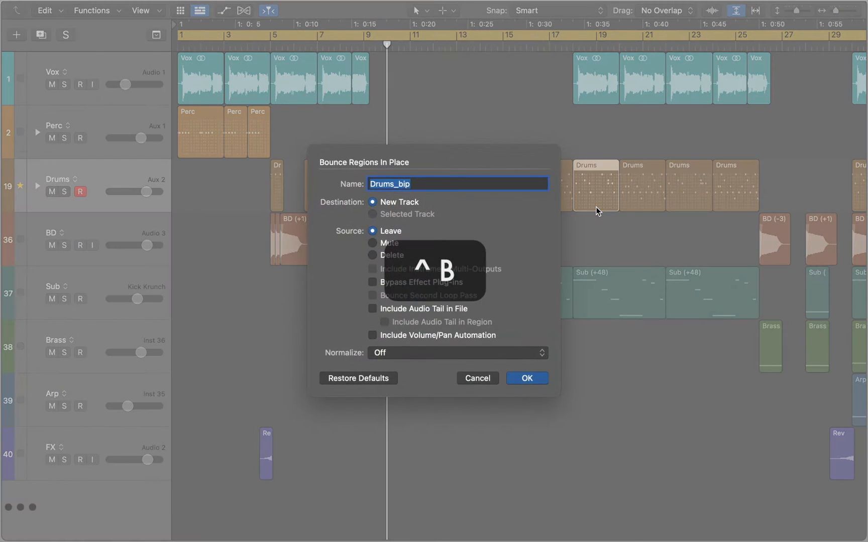
click(525, 377)
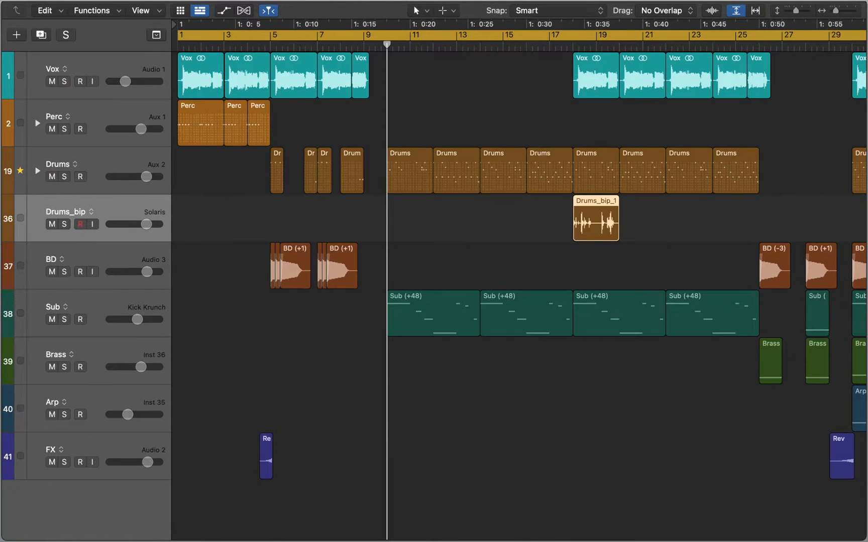
click(595, 35)
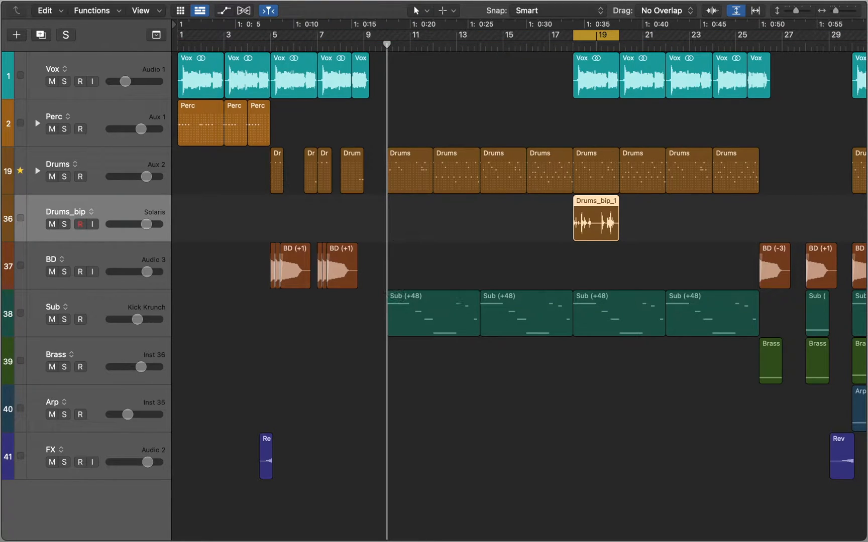
- Launch Selection-Based Processing from the Drums_bip_1 region's context menu, with the track soloed
right_click(596, 219)
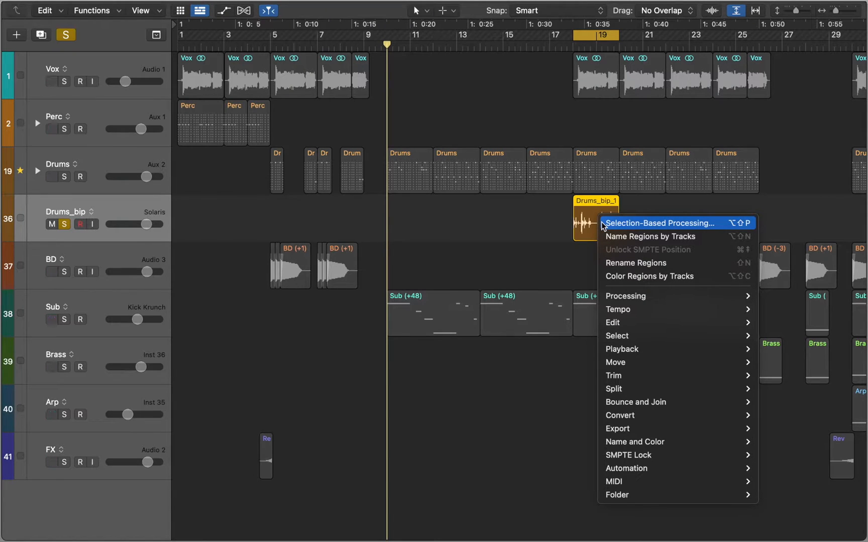
click(659, 223)
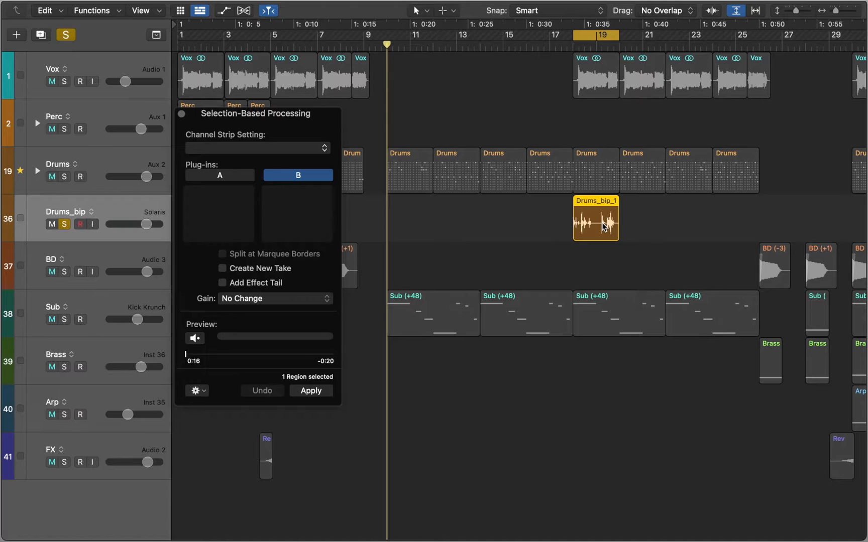
click(53, 81)
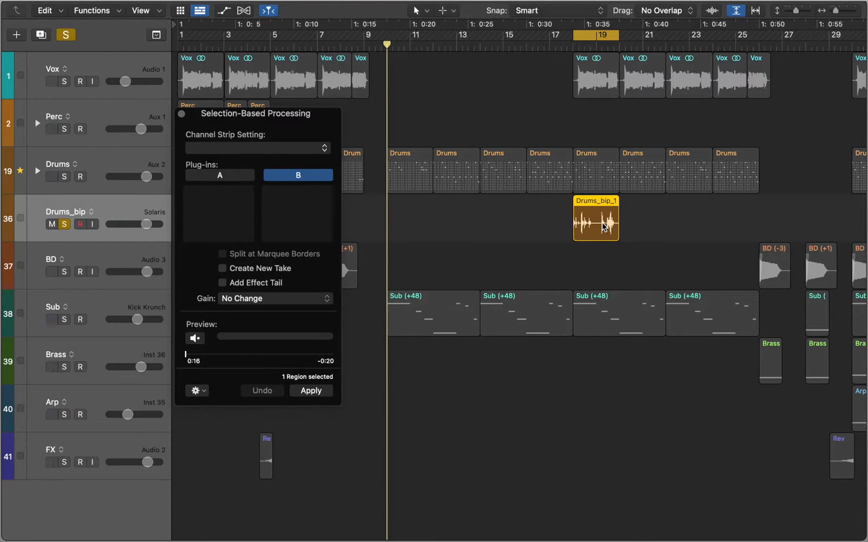
mouse_move(334, 154)
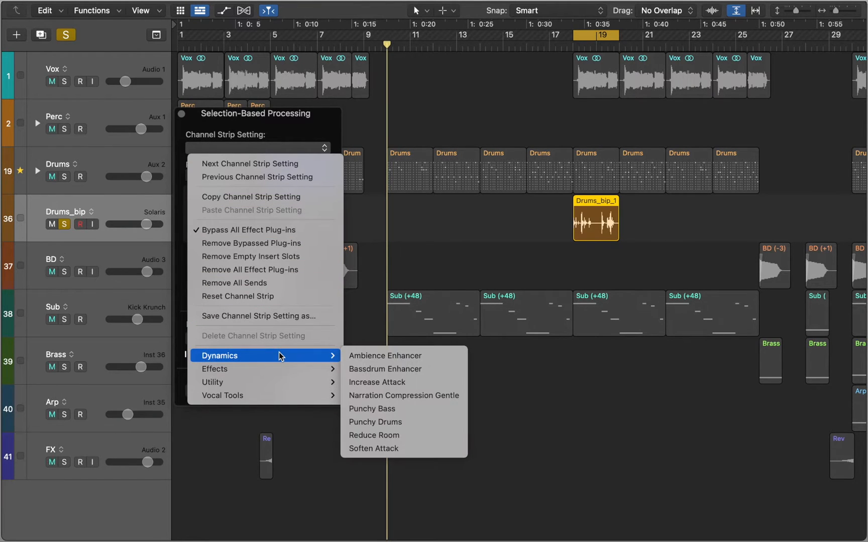
mouse_move(376, 422)
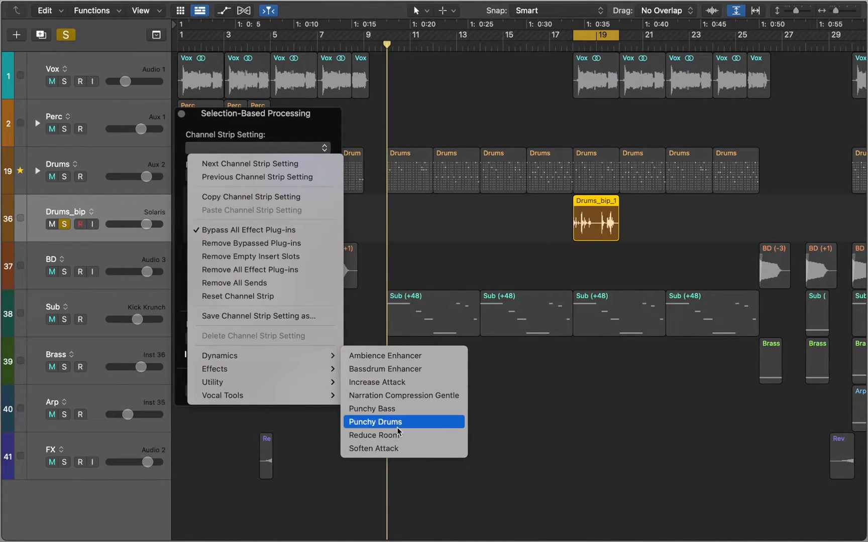
- Load the Punchy Drums preset and add a Vintage FET Compressor to chain A
click(376, 422)
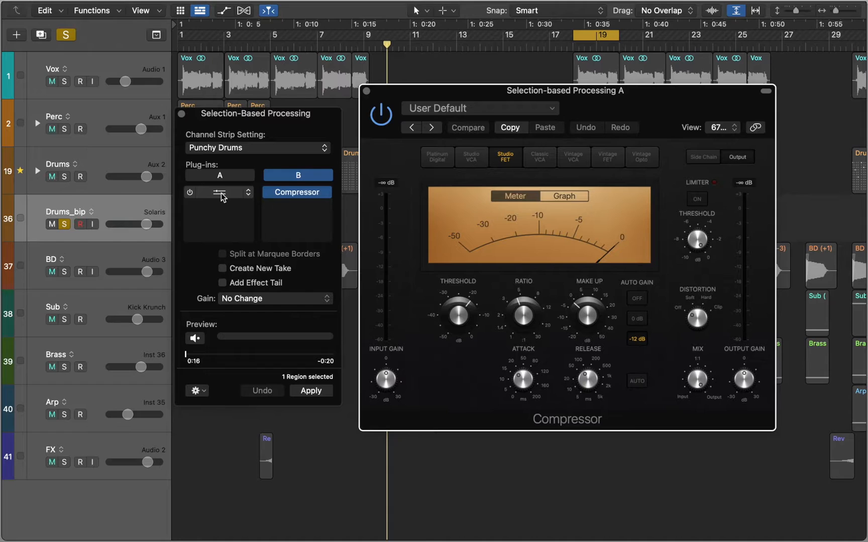
click(607, 156)
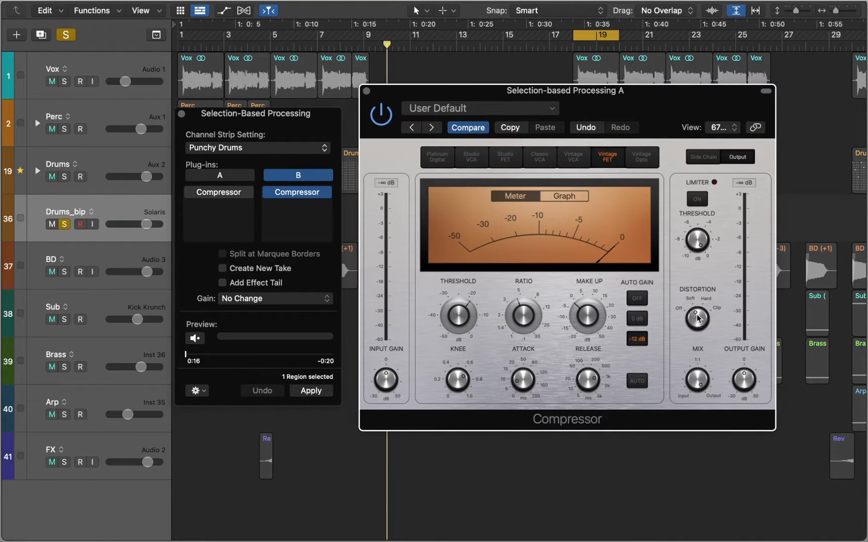
mouse_move(366, 94)
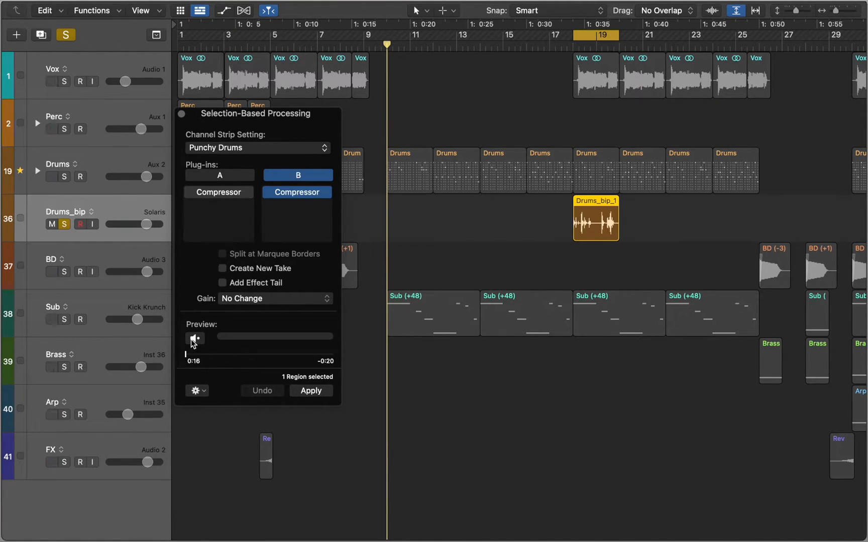
- Preview the processed region, comparing chain A against chain B, then stop playback
click(193, 338)
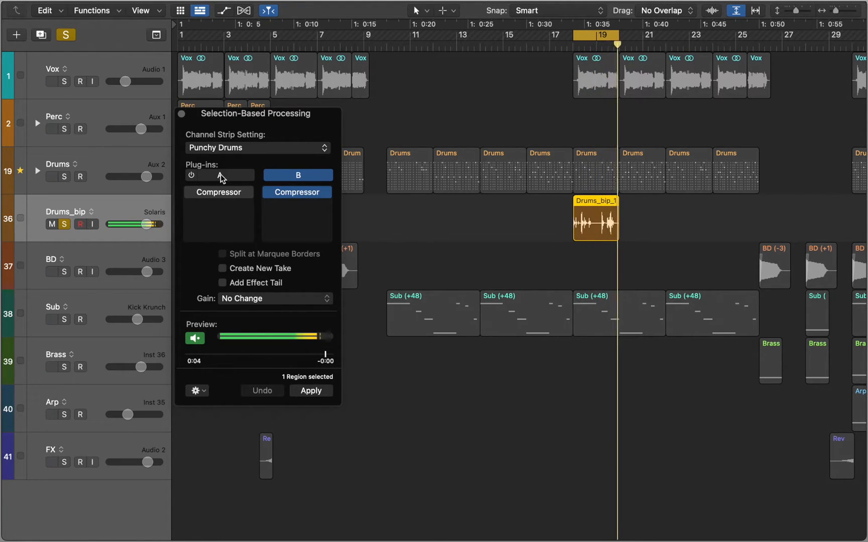
click(219, 175)
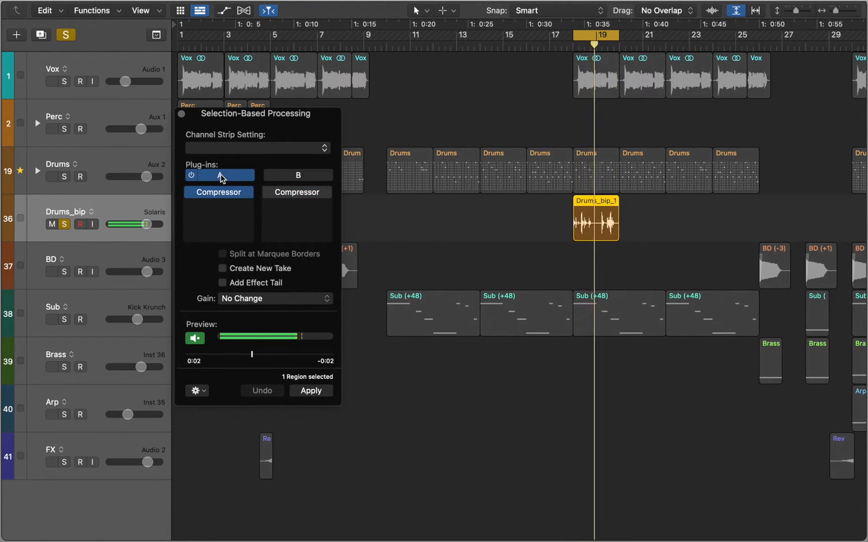
click(297, 175)
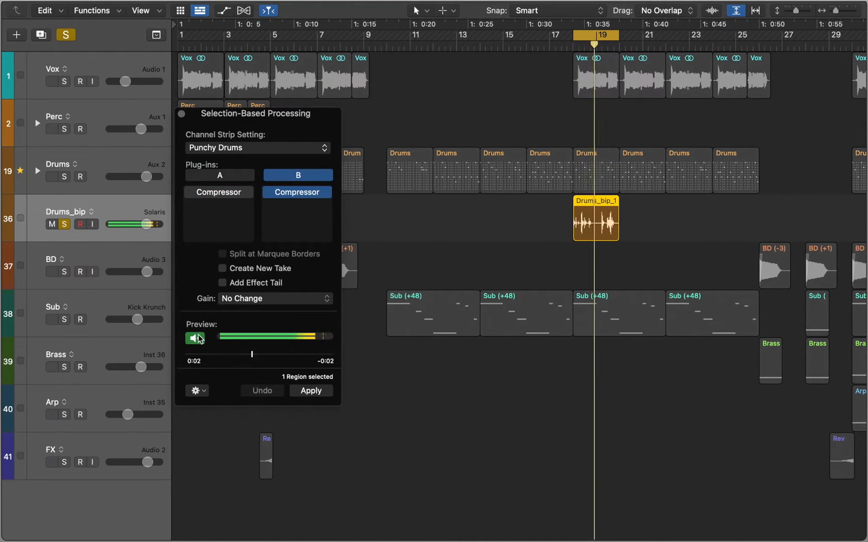
click(196, 339)
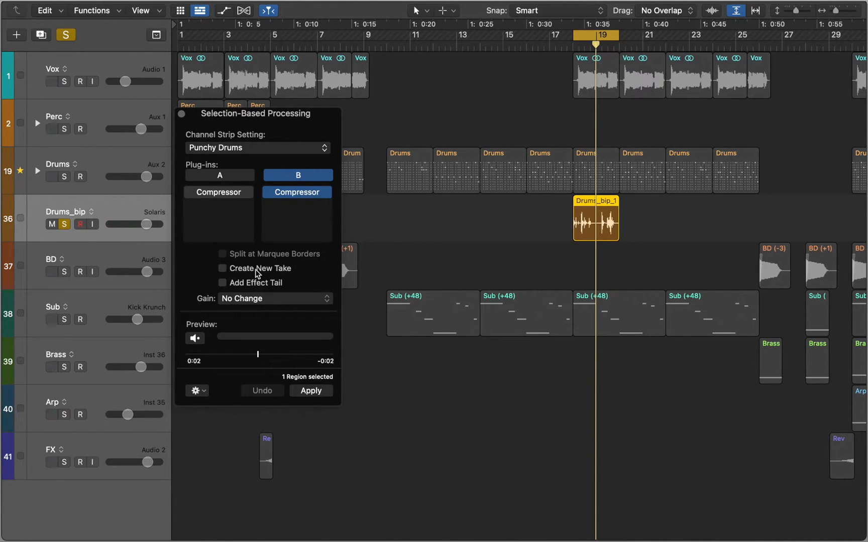
- Apply the Punchy Drums compression with Create New Take enabled
click(223, 268)
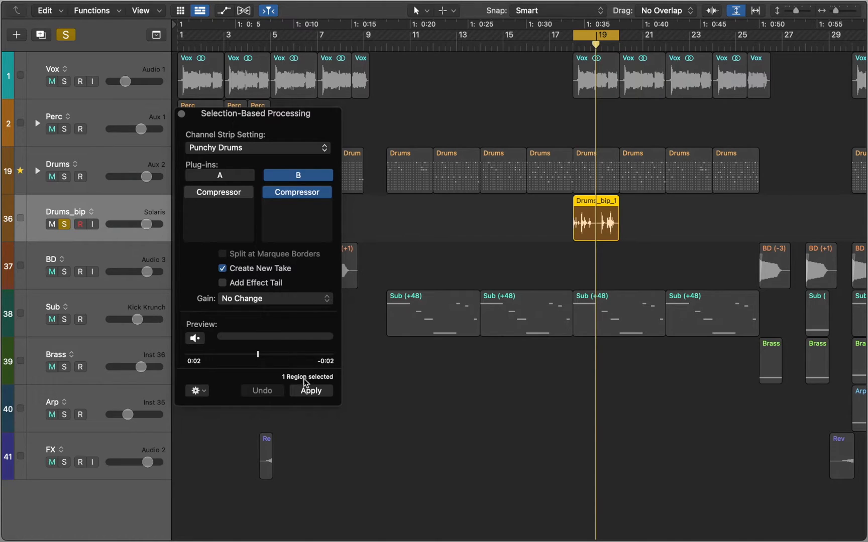
click(310, 390)
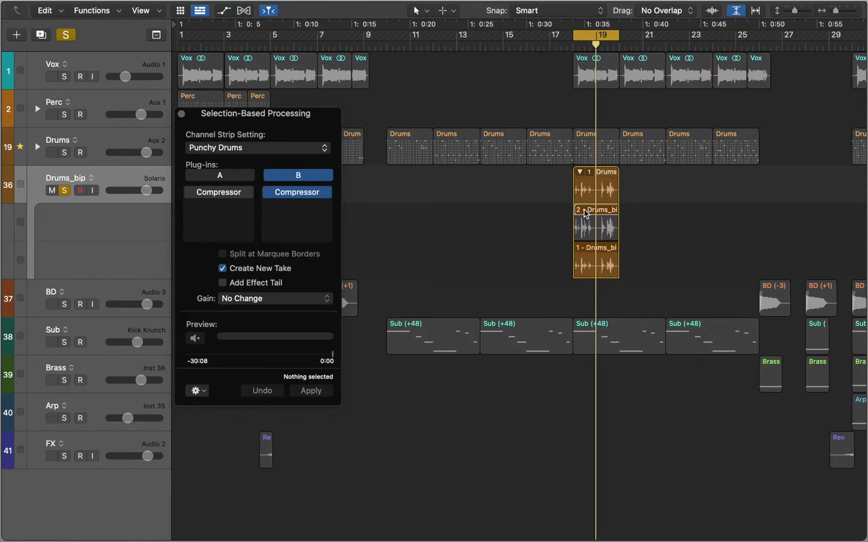
- Select the second take and bring the Drums_bip region into the audio editor
click(579, 172)
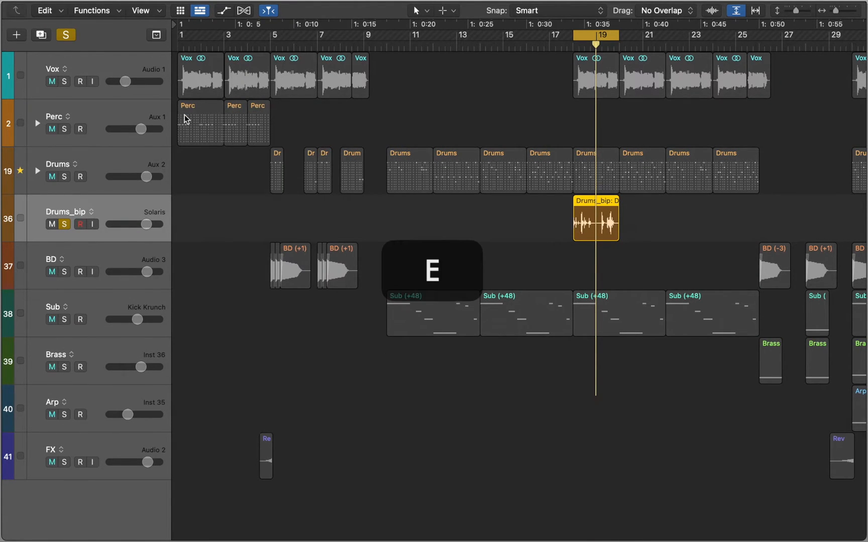
double_click(595, 219)
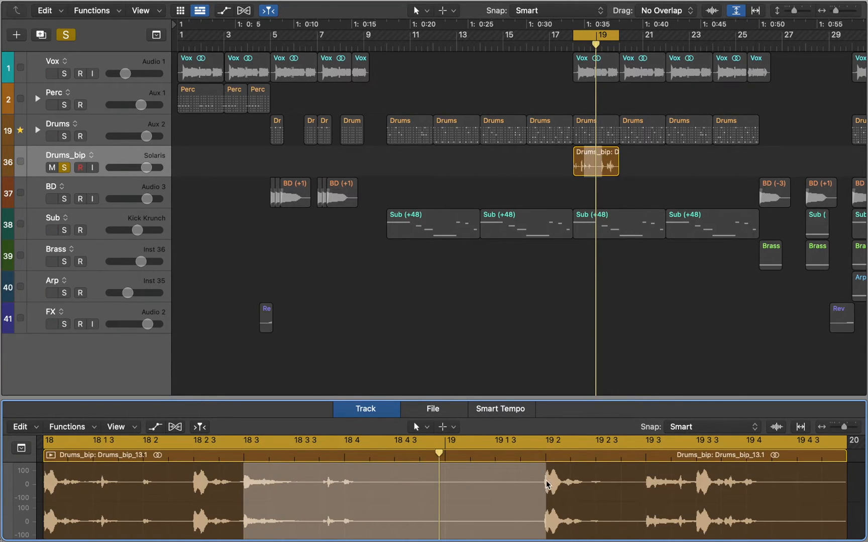
- Bring up Selection-Based Processing for the marquee selection with Chroma in slot A and Delay > Echo in slot B
right_click(549, 484)
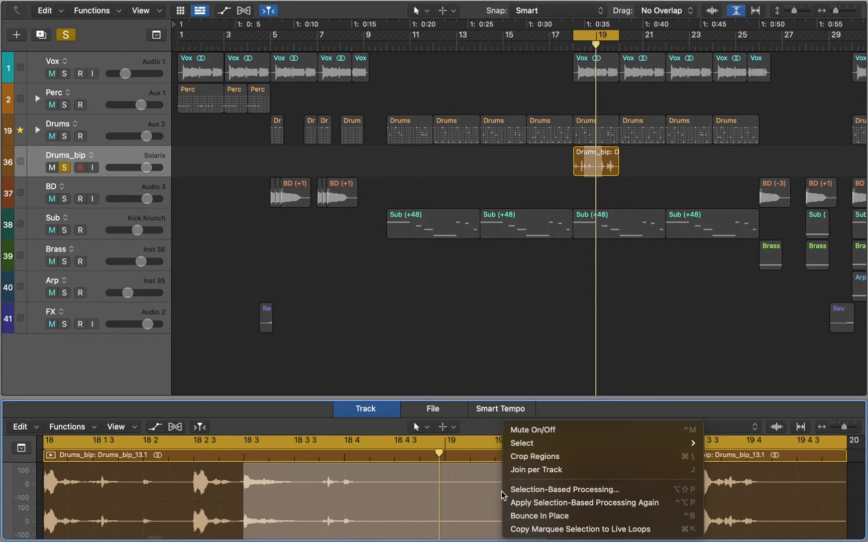
click(564, 489)
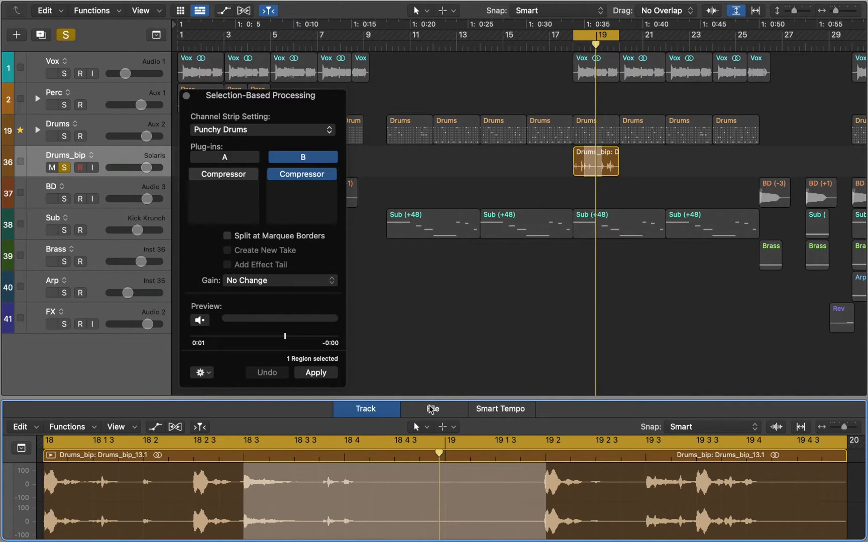
click(224, 174)
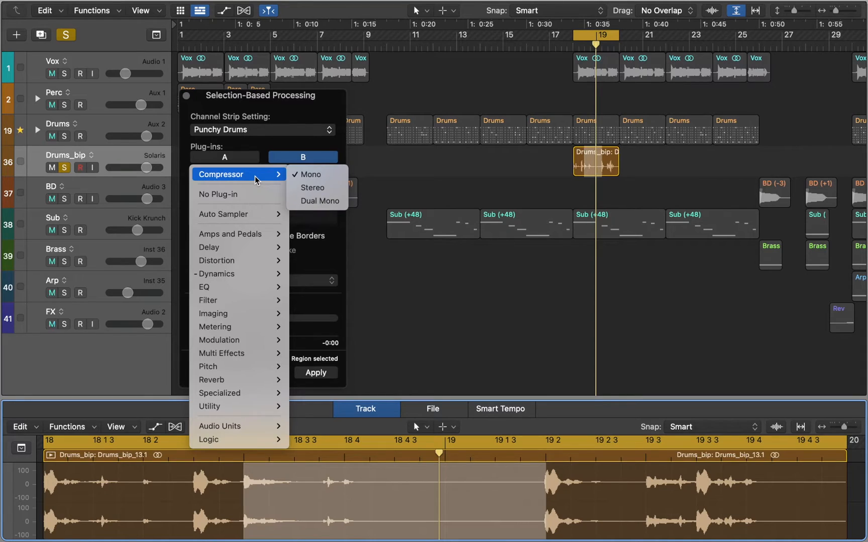
mouse_move(239, 194)
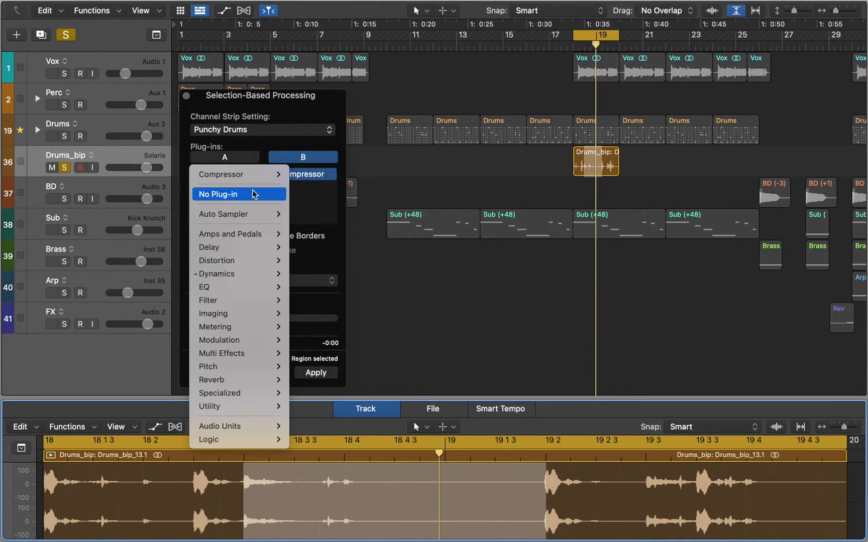
mouse_move(213, 380)
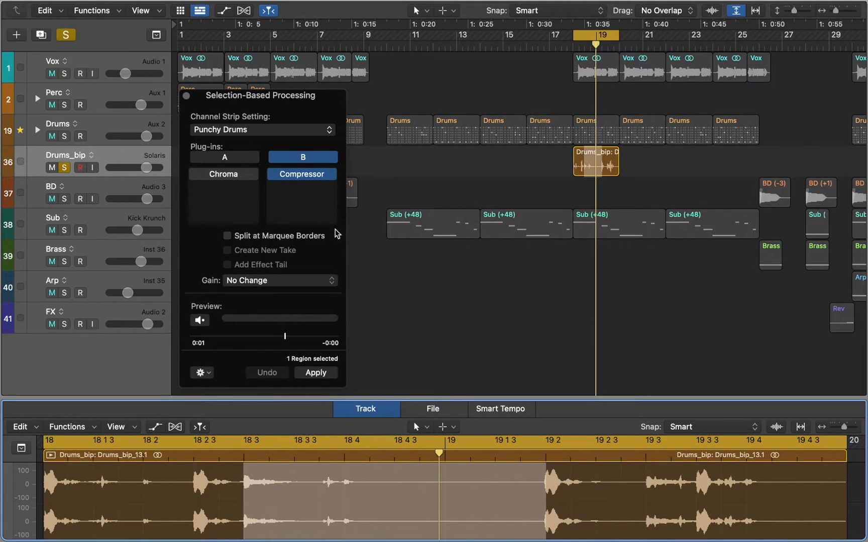
click(301, 174)
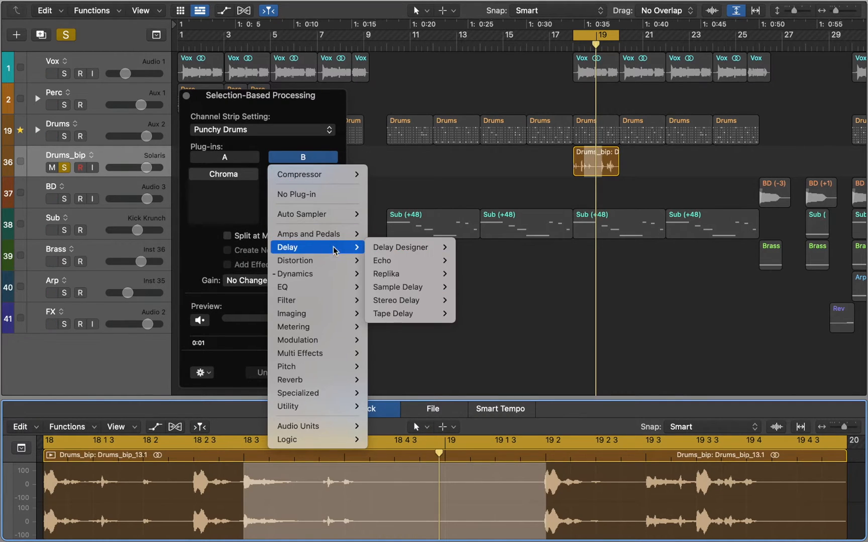
click(381, 260)
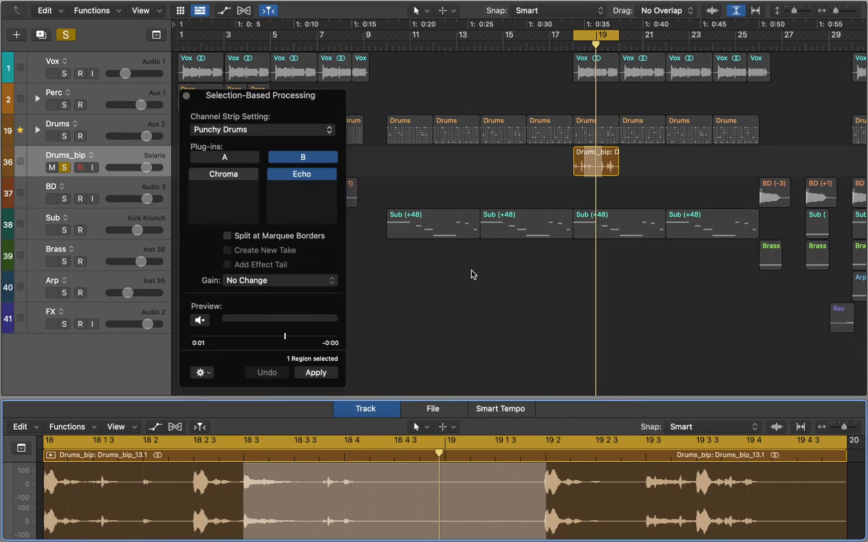
- Preview the selection, apply the Echo processing and close the settings window
click(52, 73)
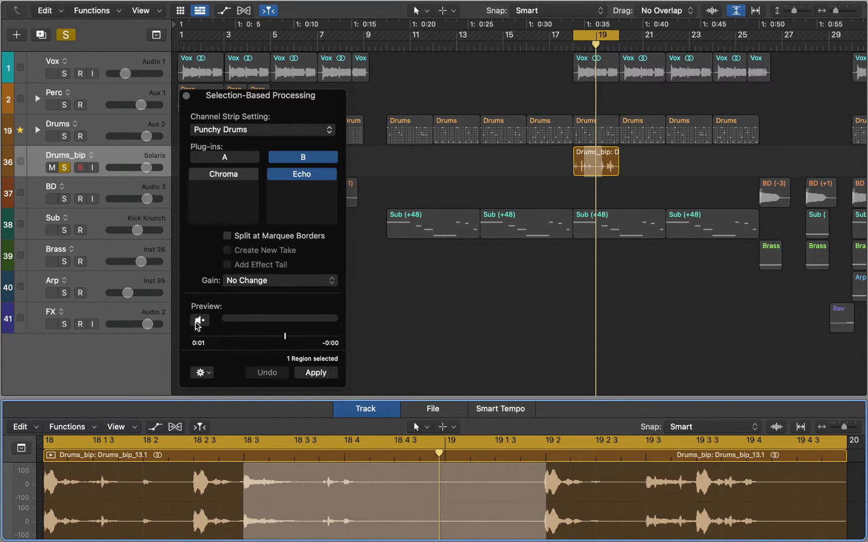
click(199, 319)
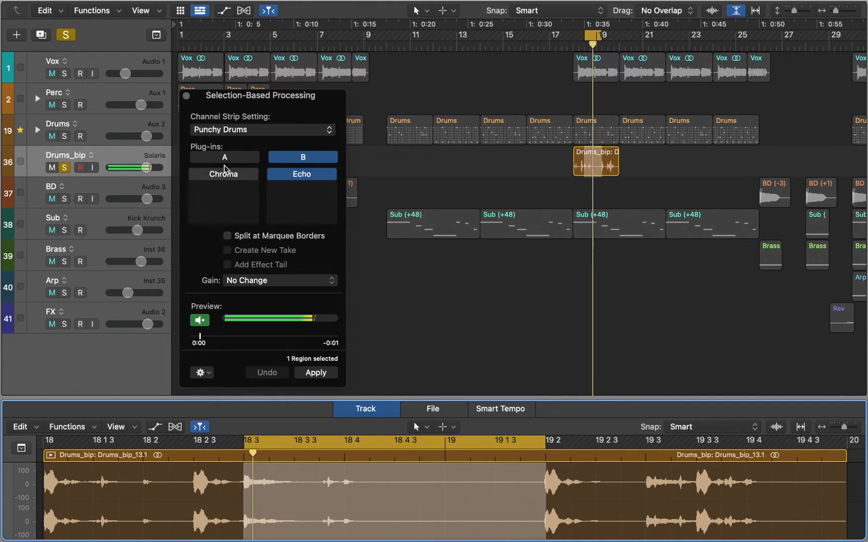
click(224, 157)
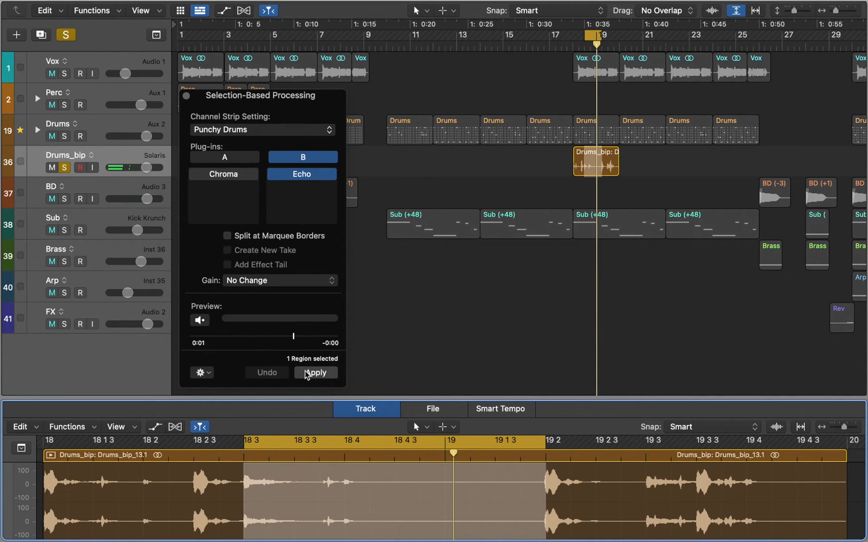
click(315, 372)
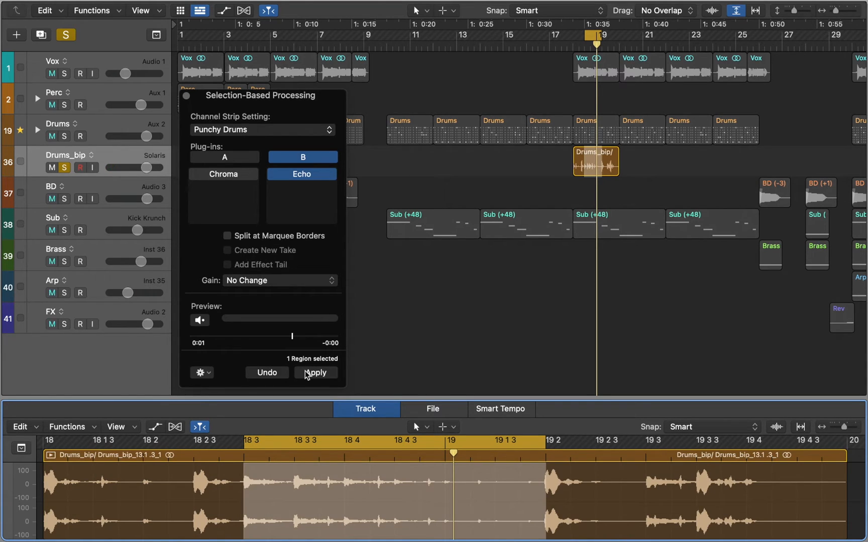
click(315, 372)
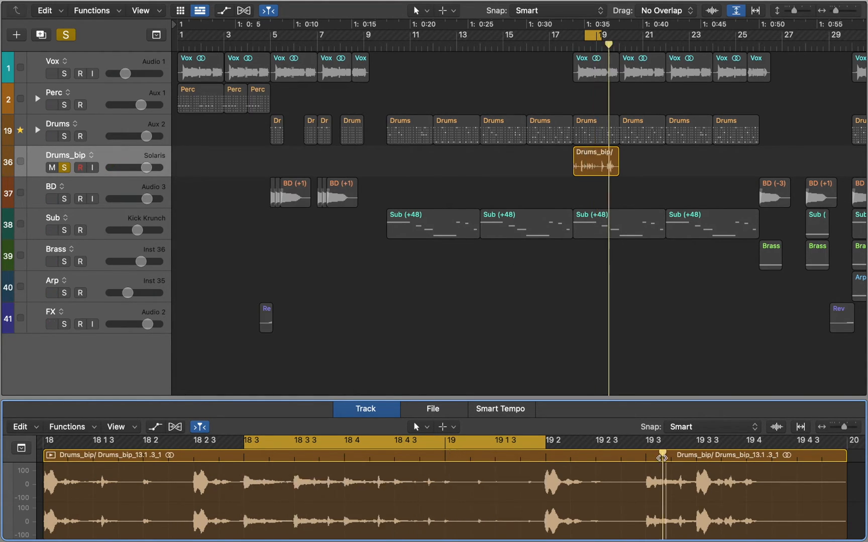